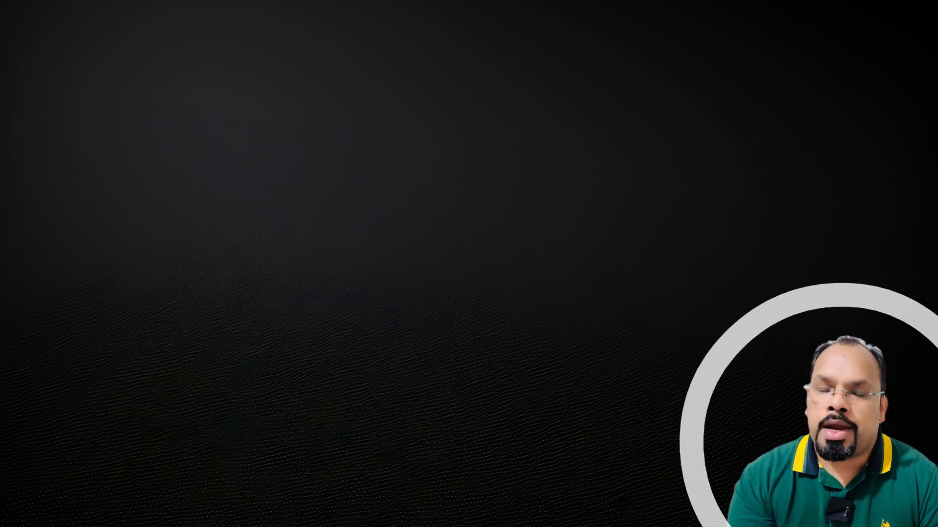
{"action": "left_click", "coordinate": [289, 135]}
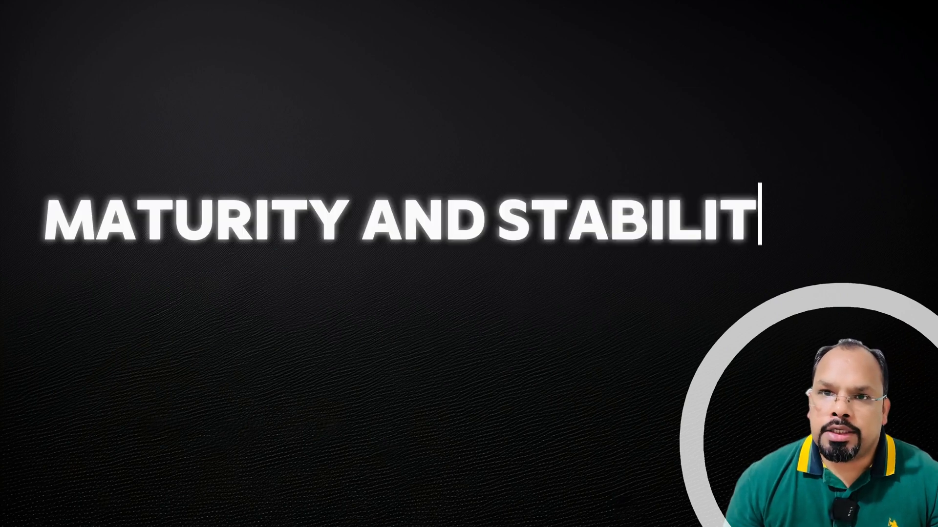
{"action": "type", "text": "Y"}
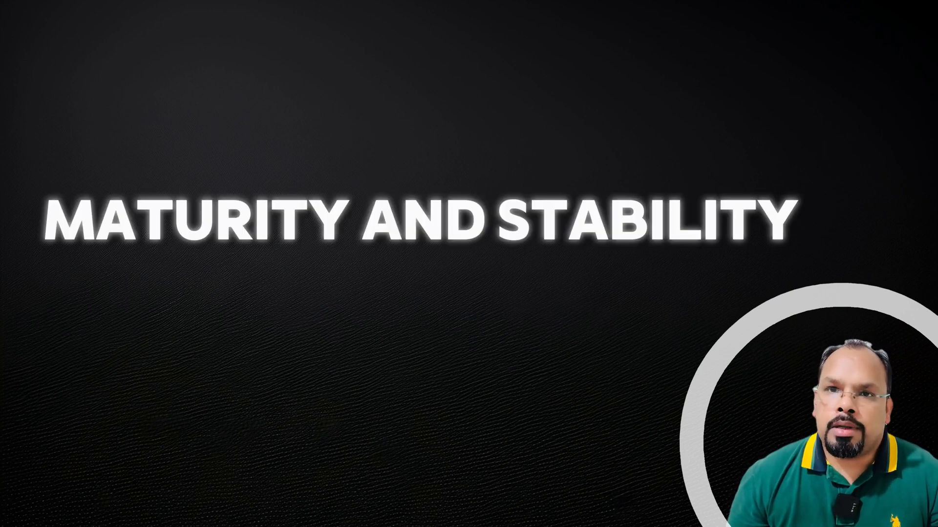